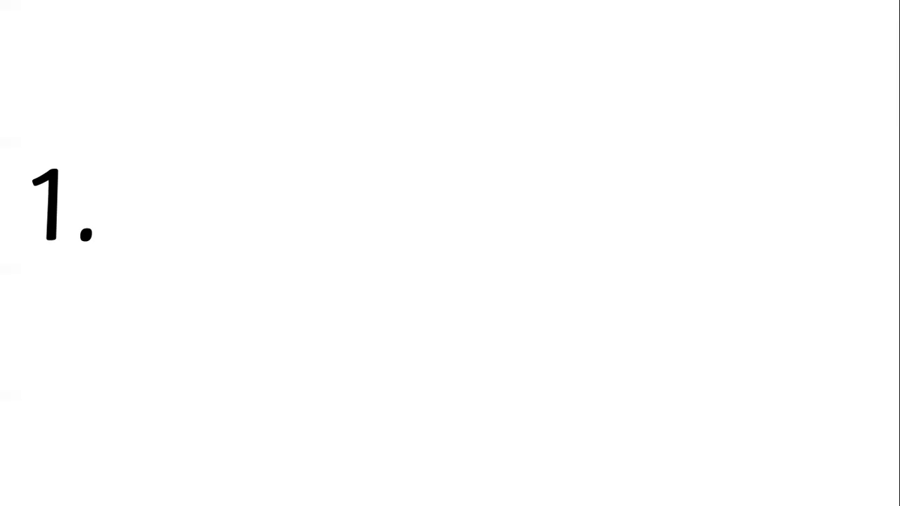
type("hedg")
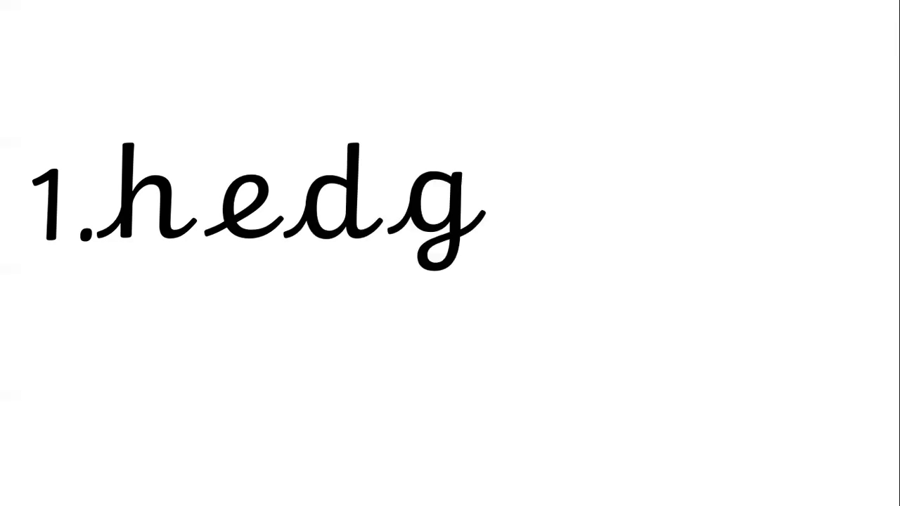
type("e")
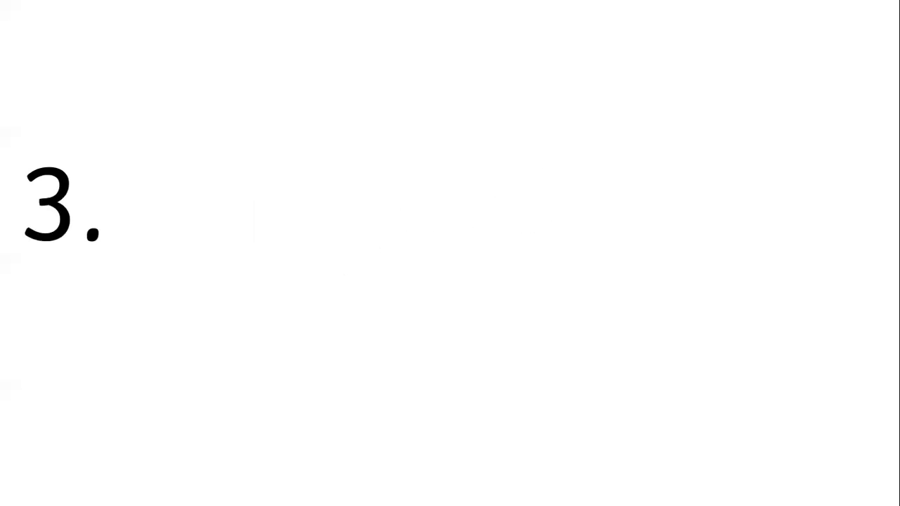
type("cha")
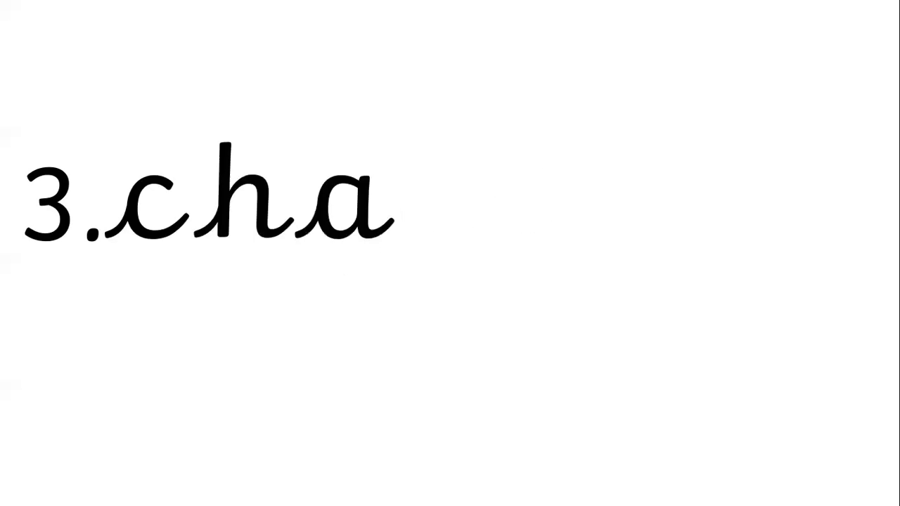
type("rg")
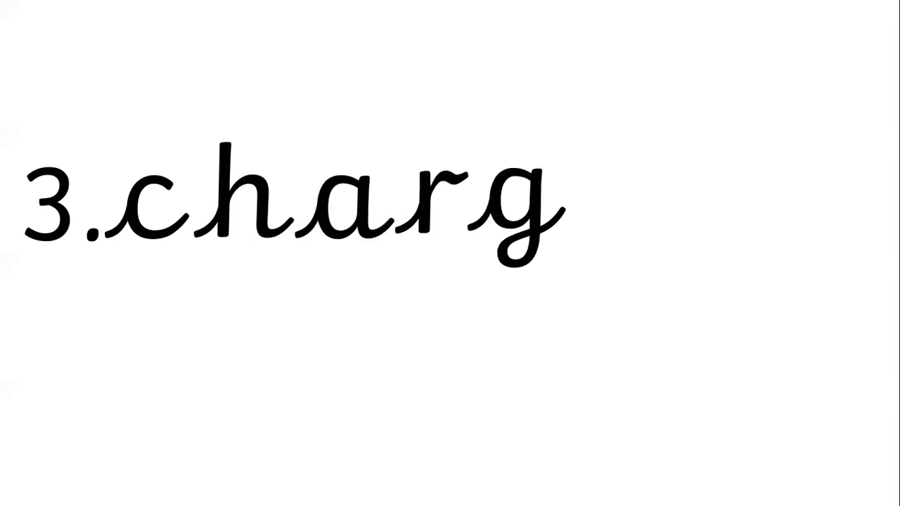
type("e")
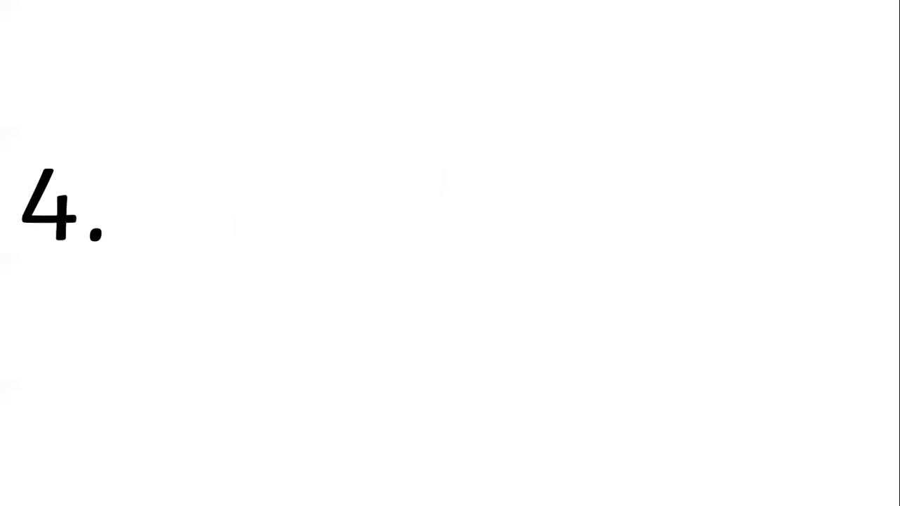
type("bad")
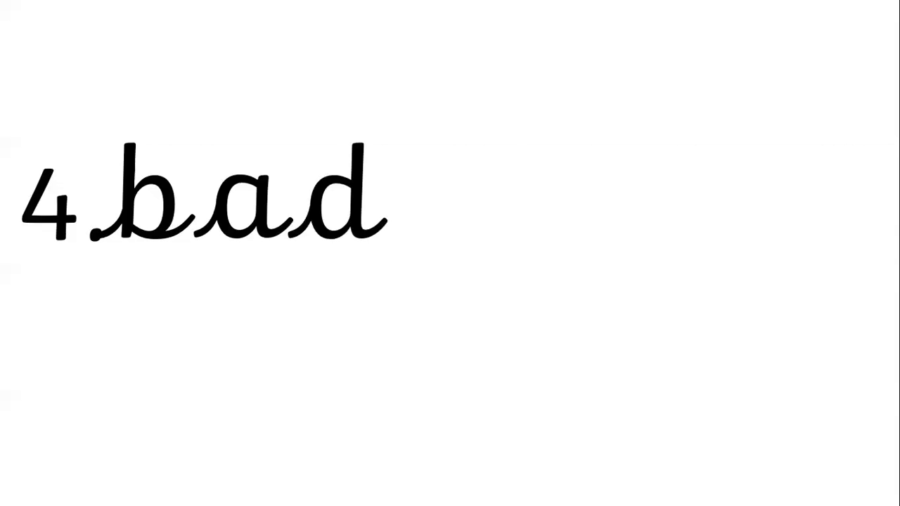
type("ge")
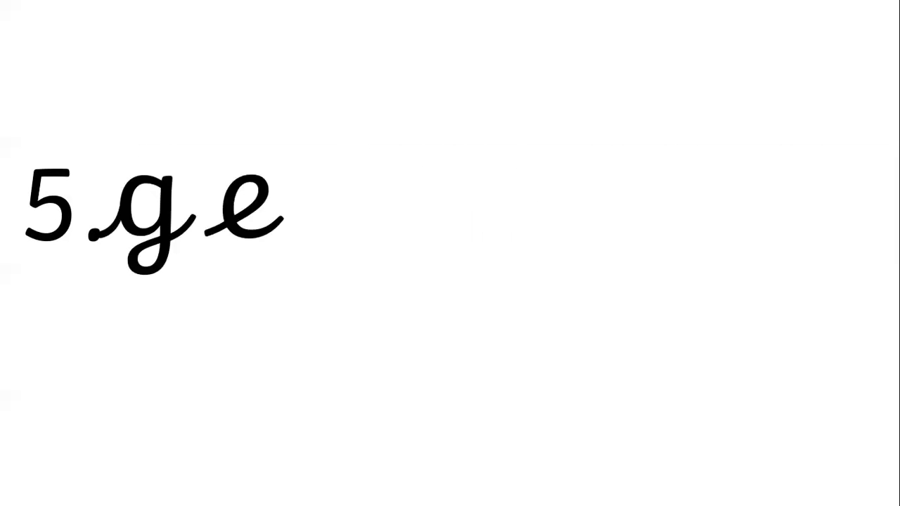
type("m")
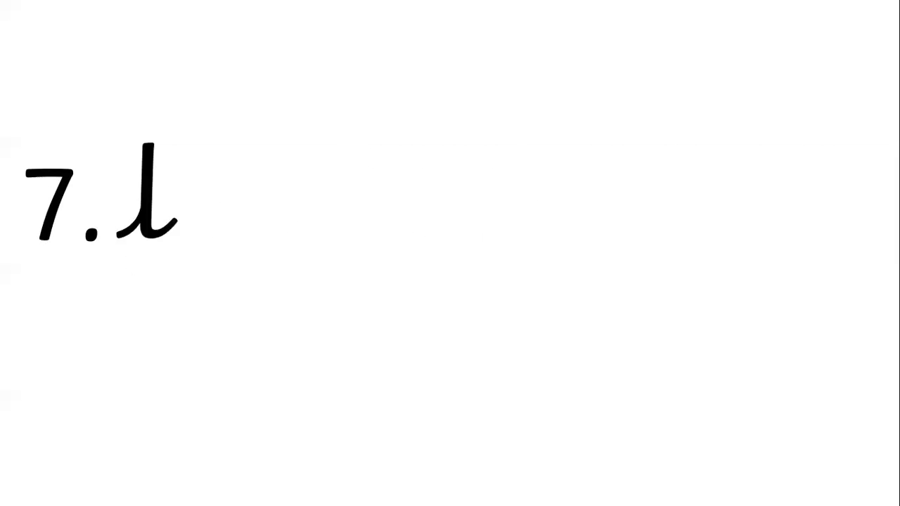
type("arg")
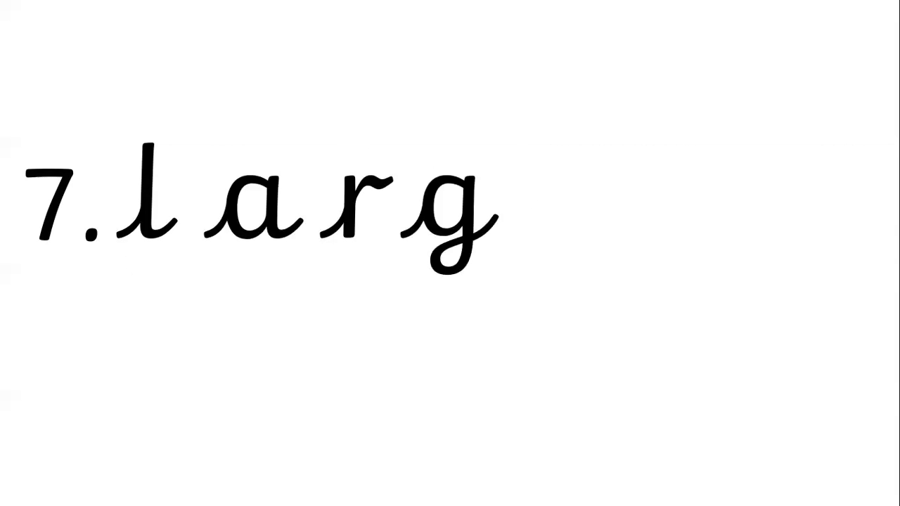
type("e")
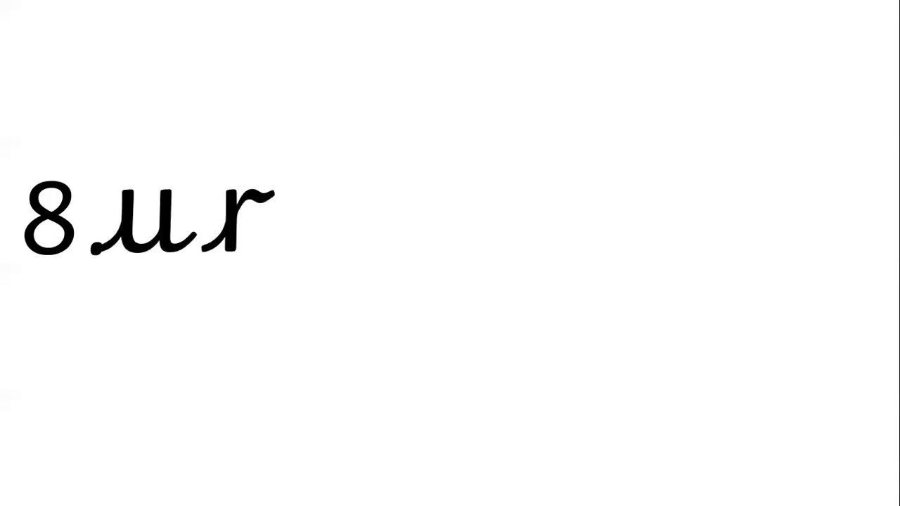
type("ge")
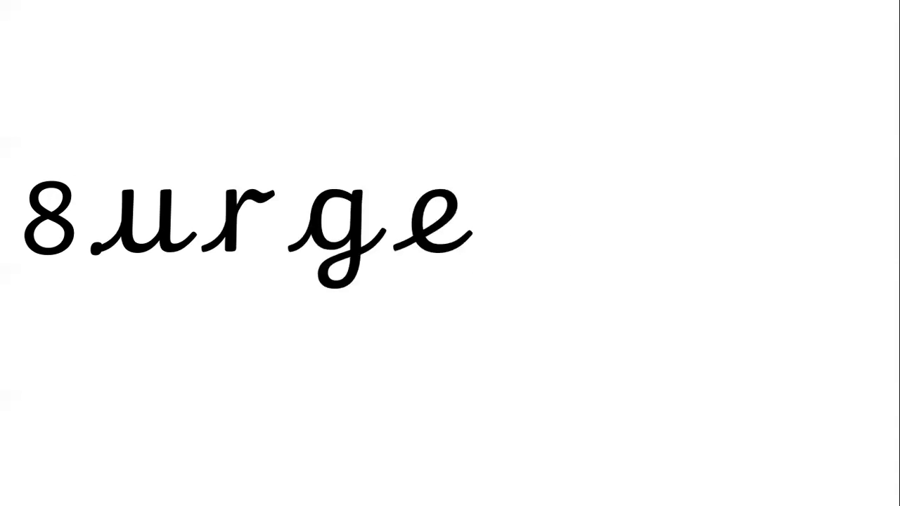
type("nt")
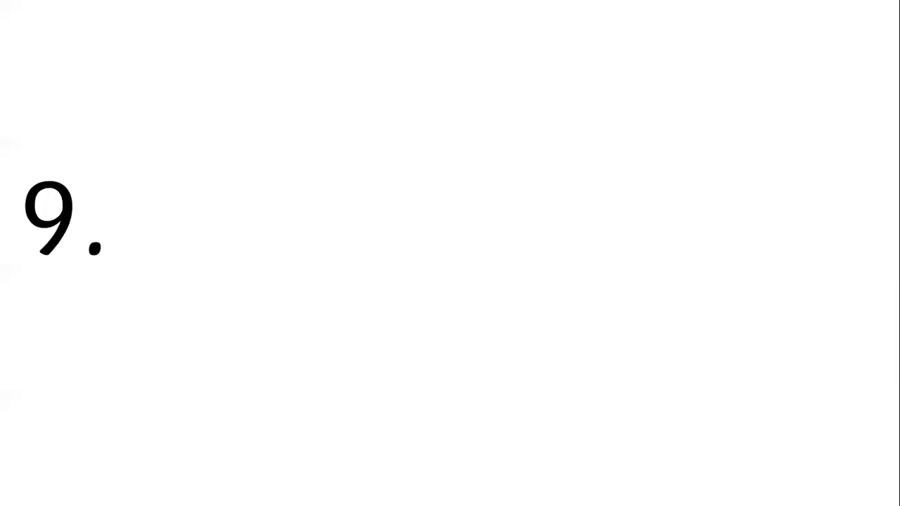
type("fu")
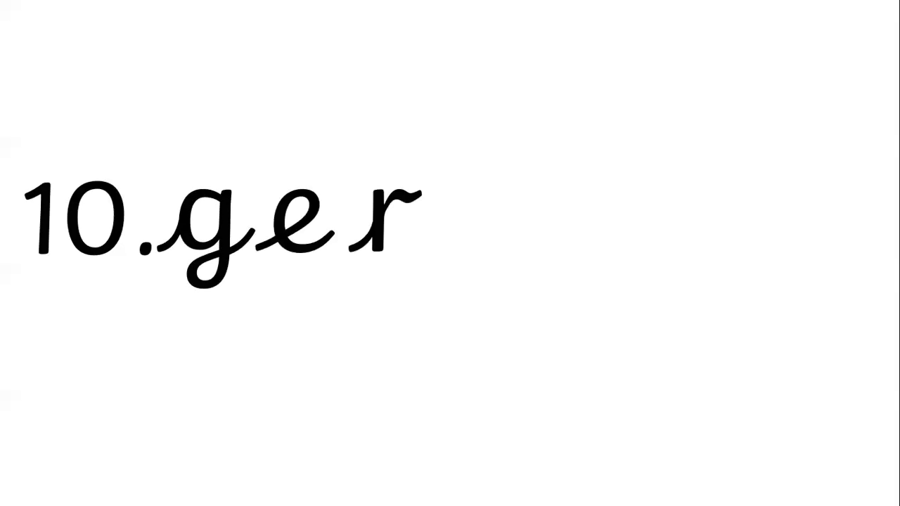
type("bi")
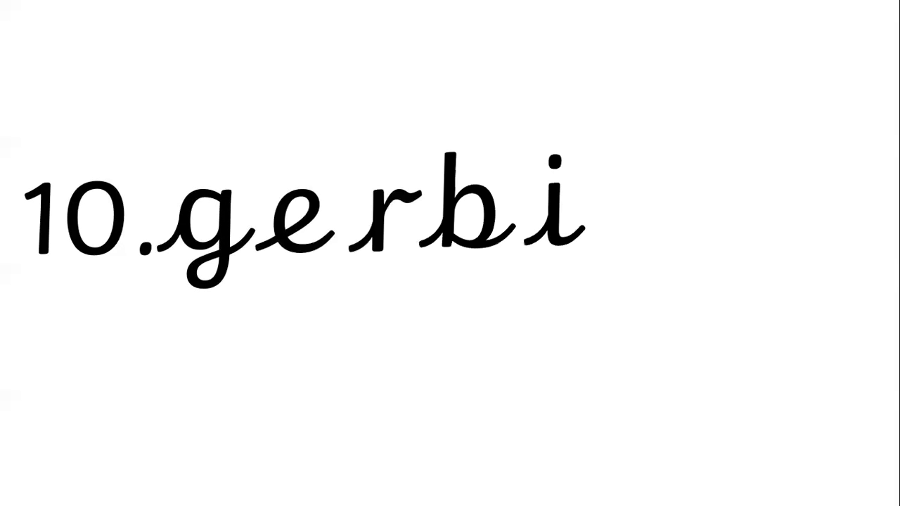
type("l")
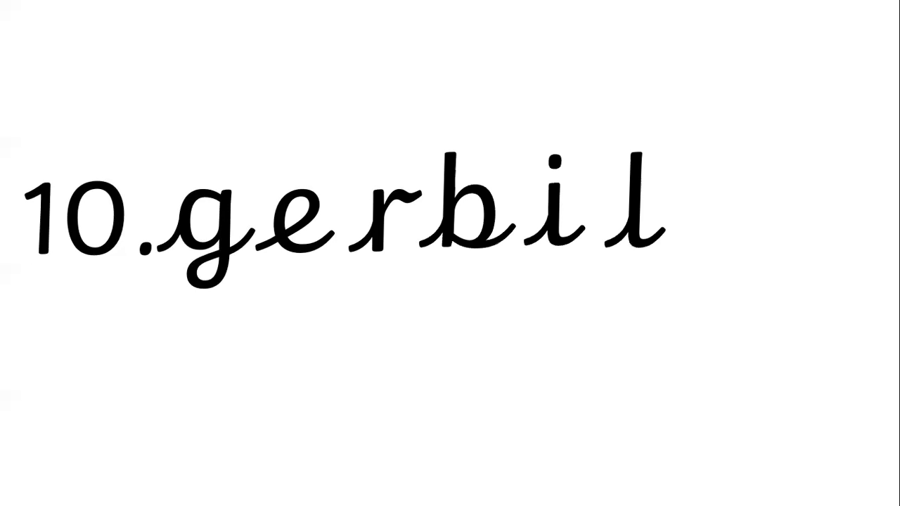